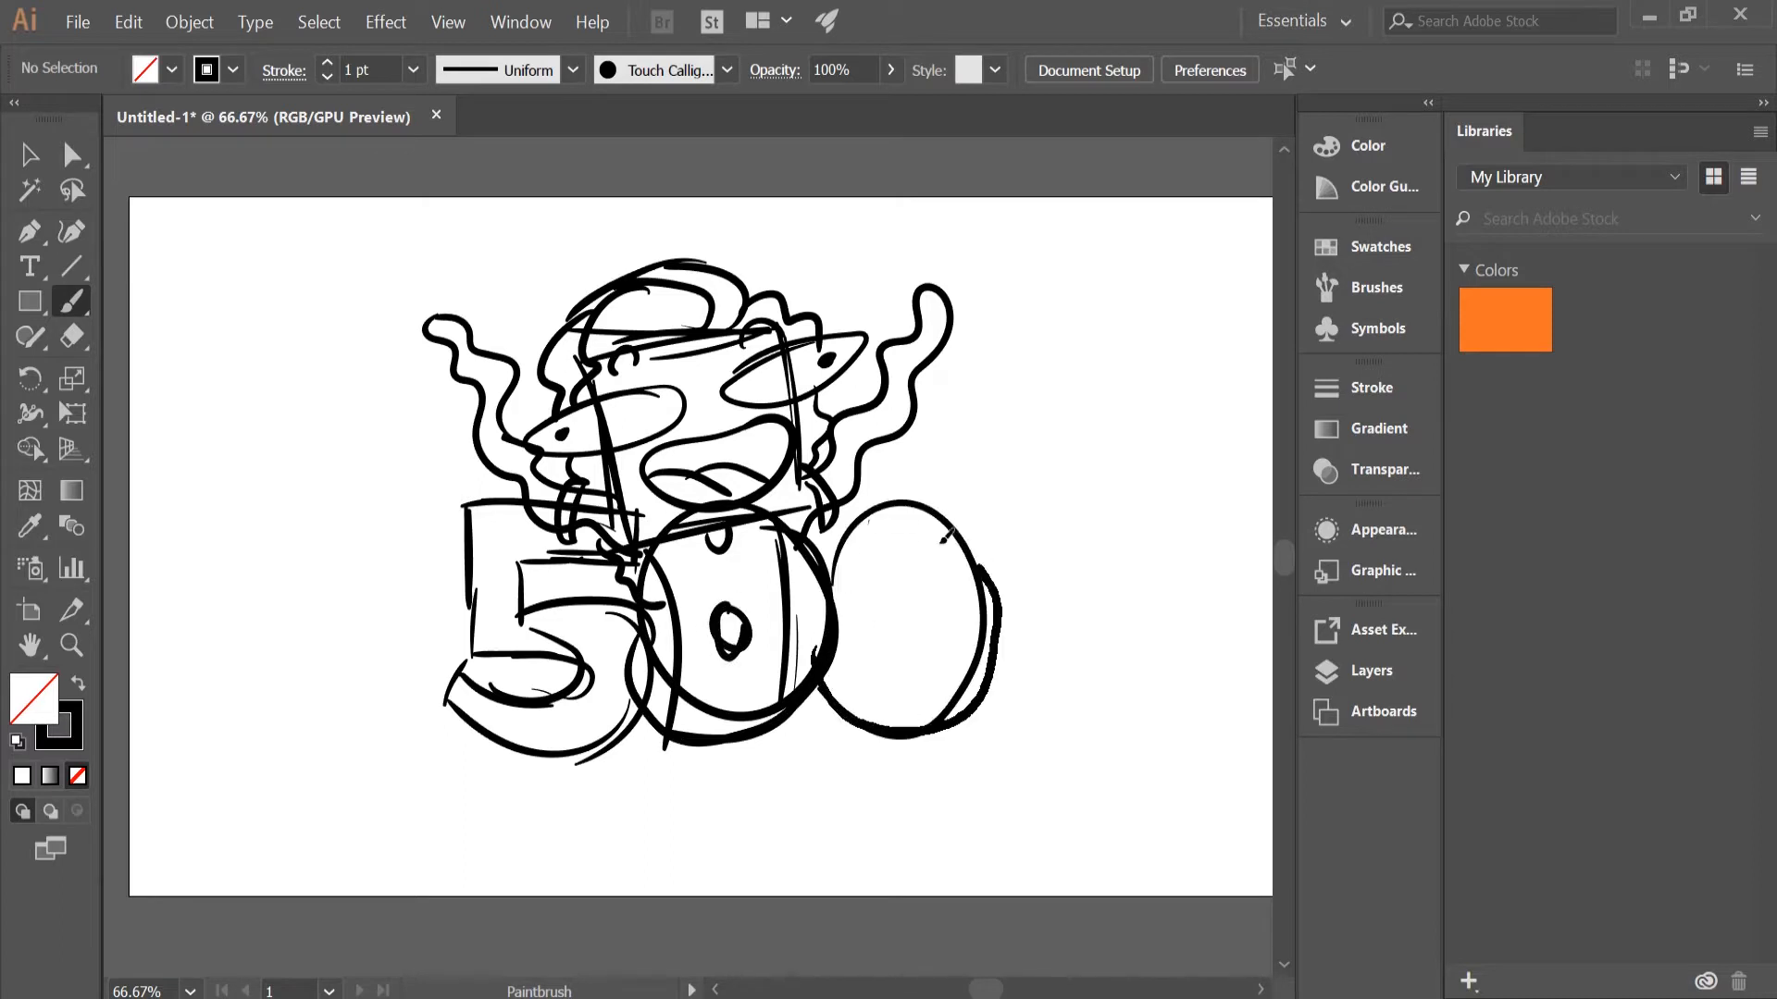
- Begin inking the sketch with a first Paintbrush stroke on the character
left_click(1370, 670)
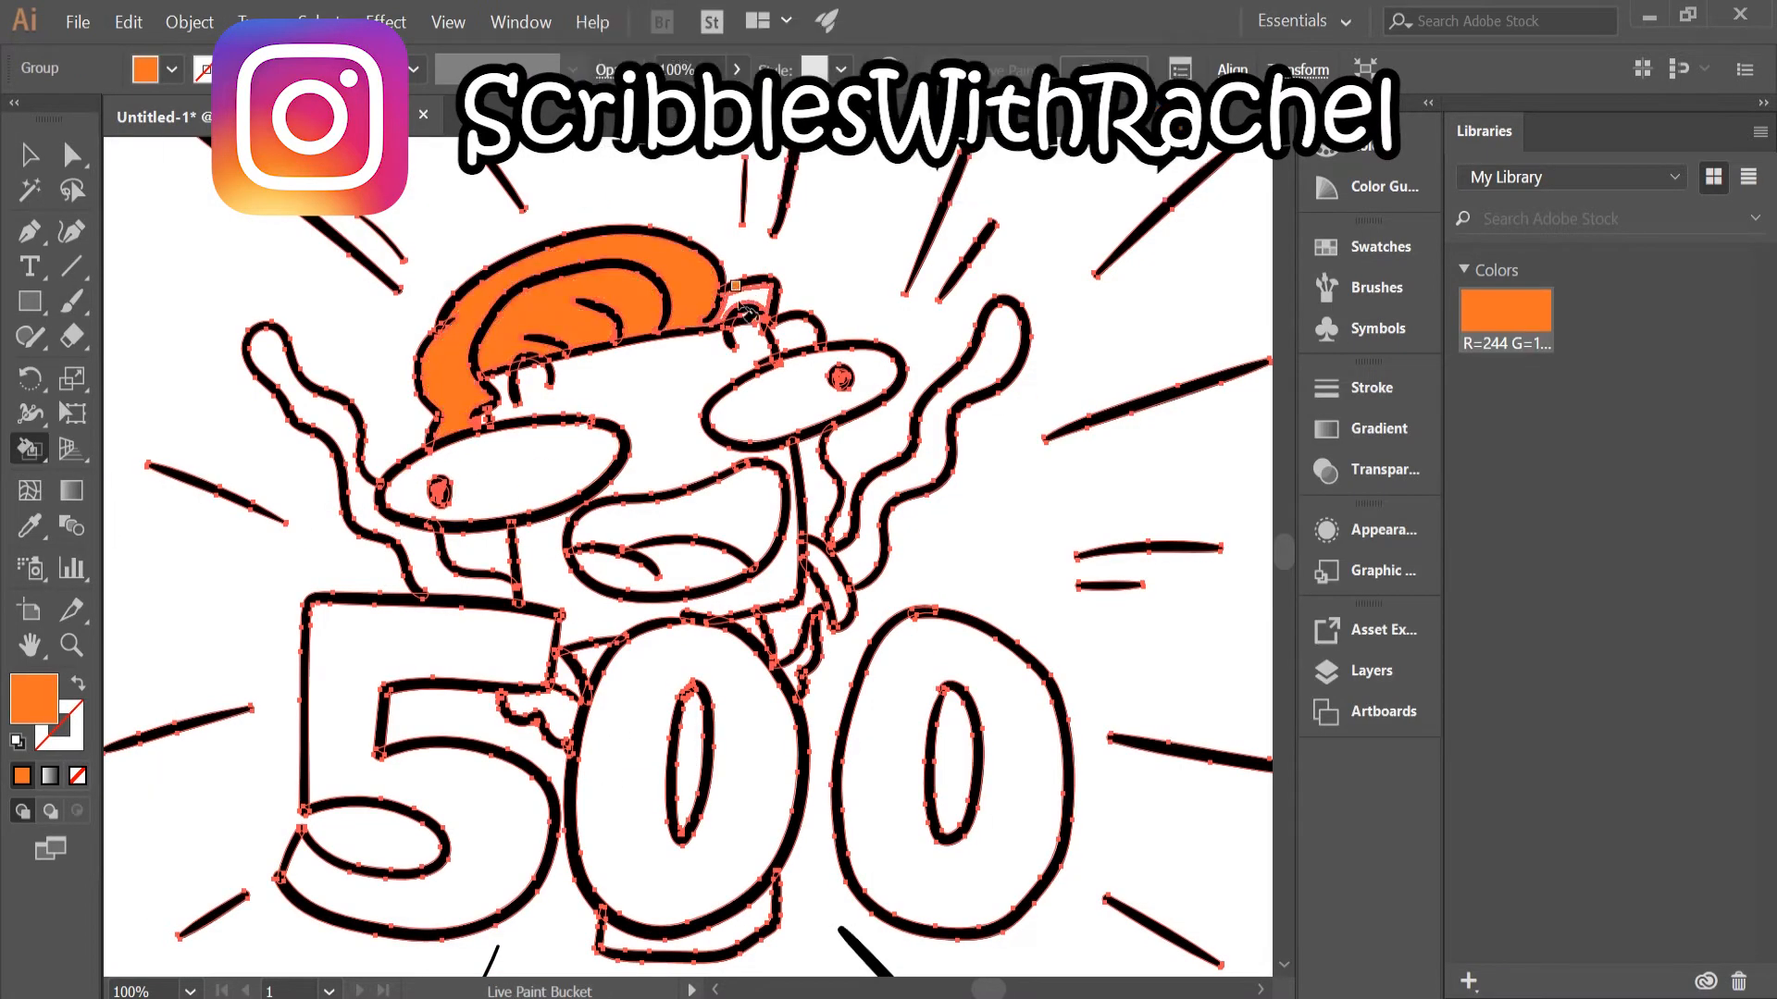
- Fill the hair top darker orange, then pick peach skin and a dark red mouth colour
left_click(640, 493)
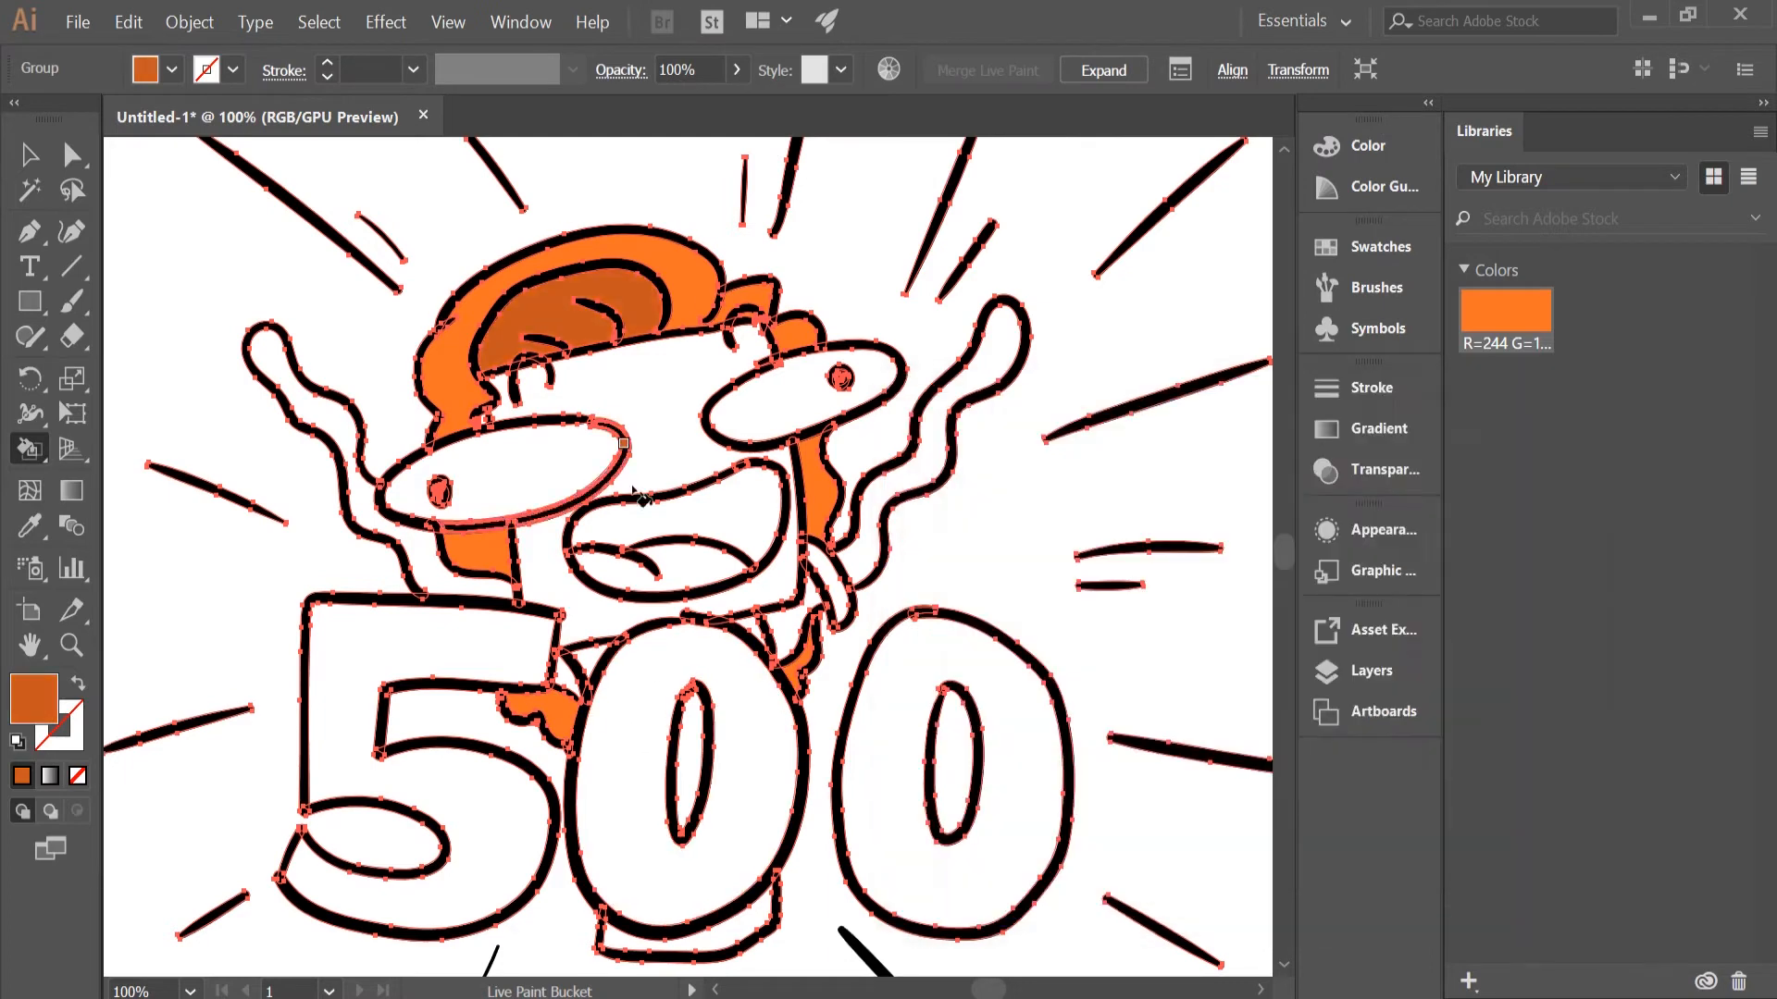
double_click(33, 694)
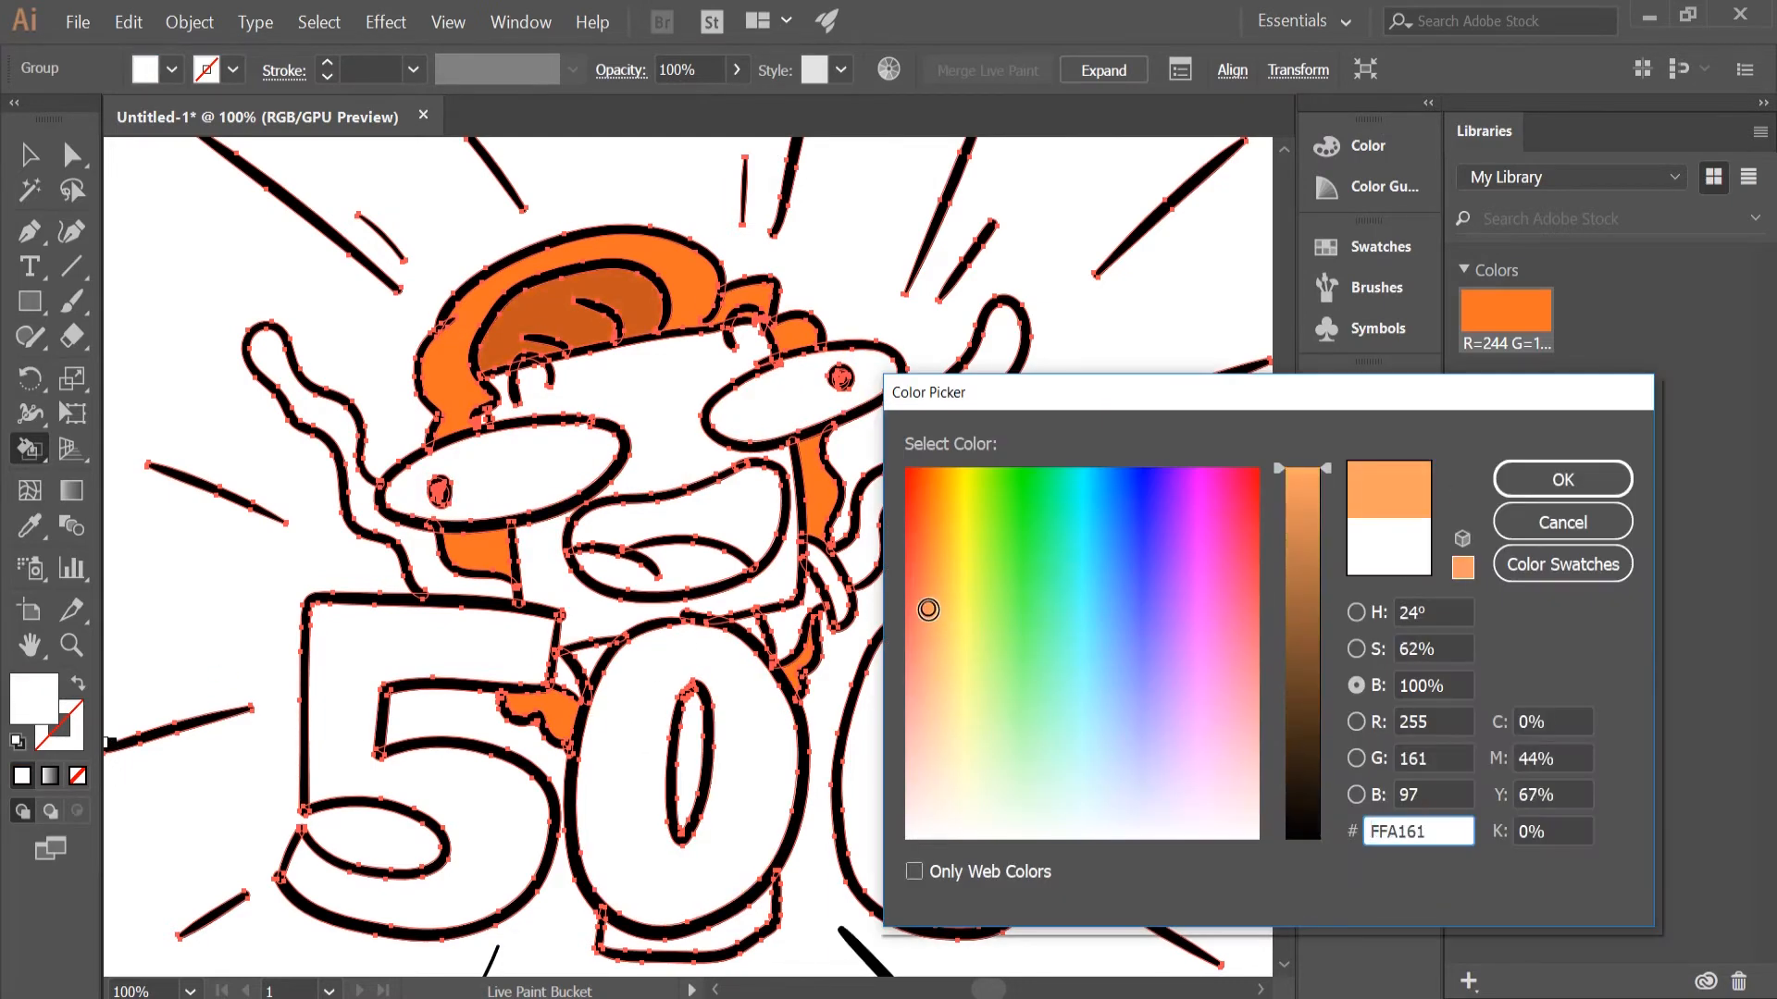
left_click(1108, 486)
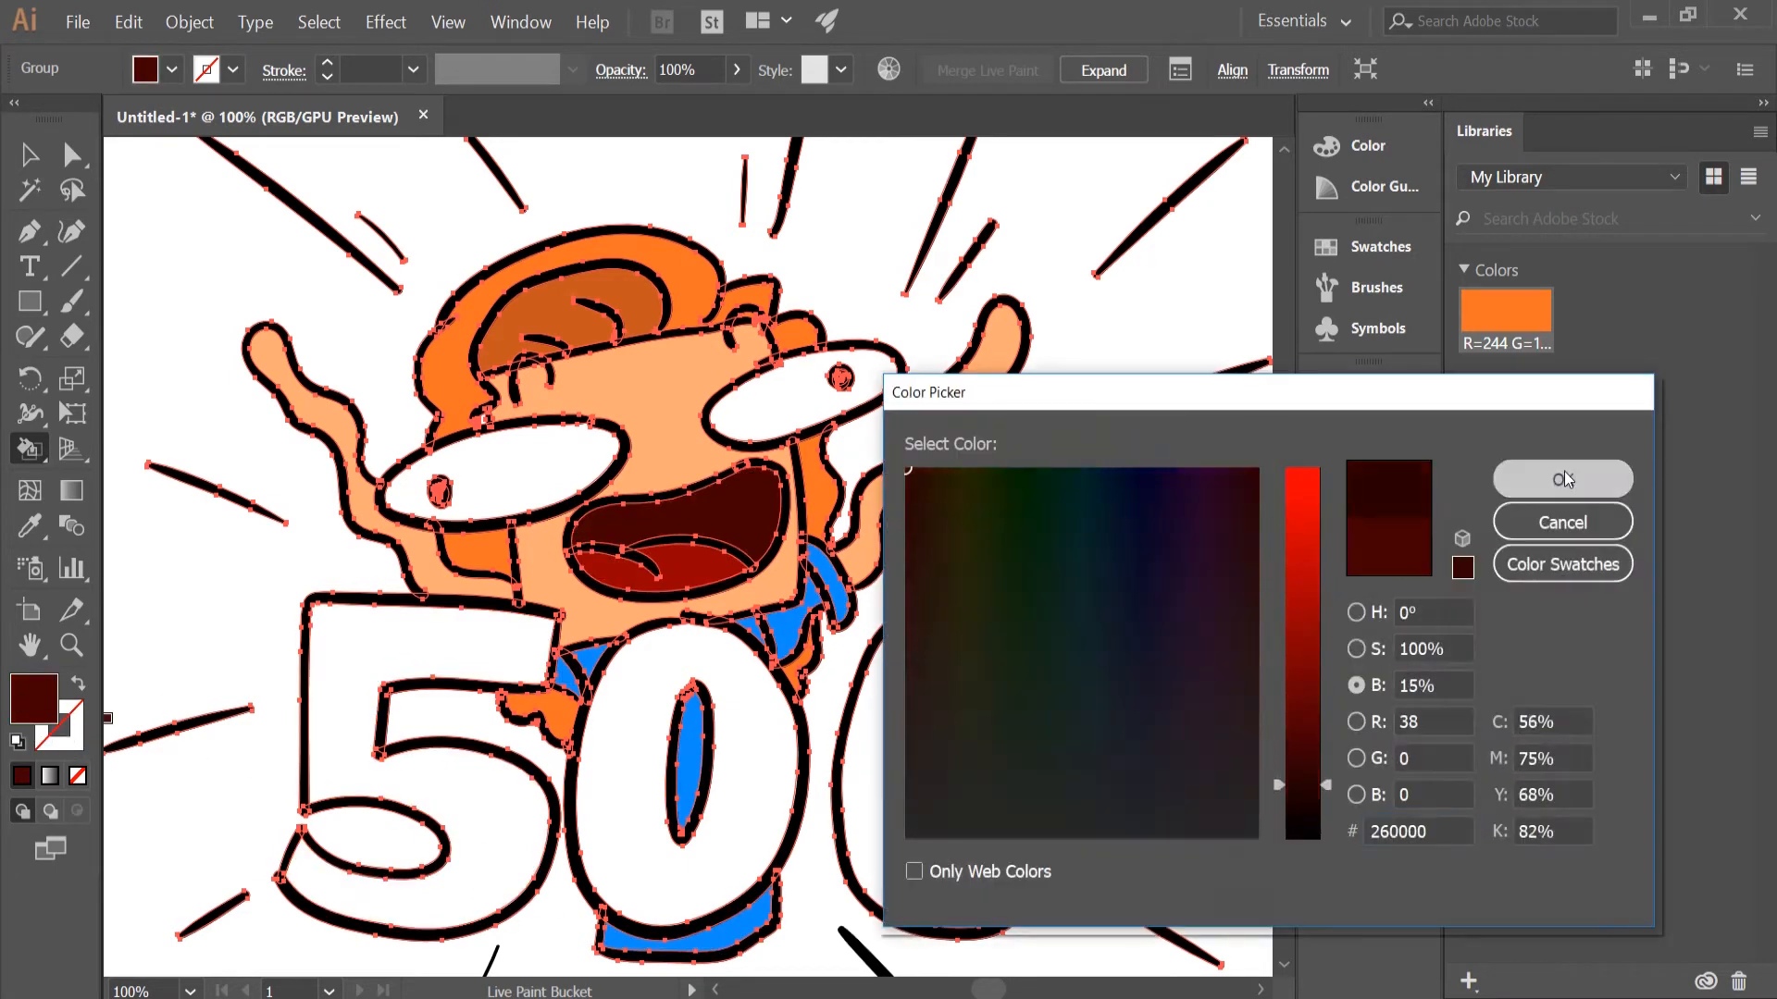
left_click(1562, 477)
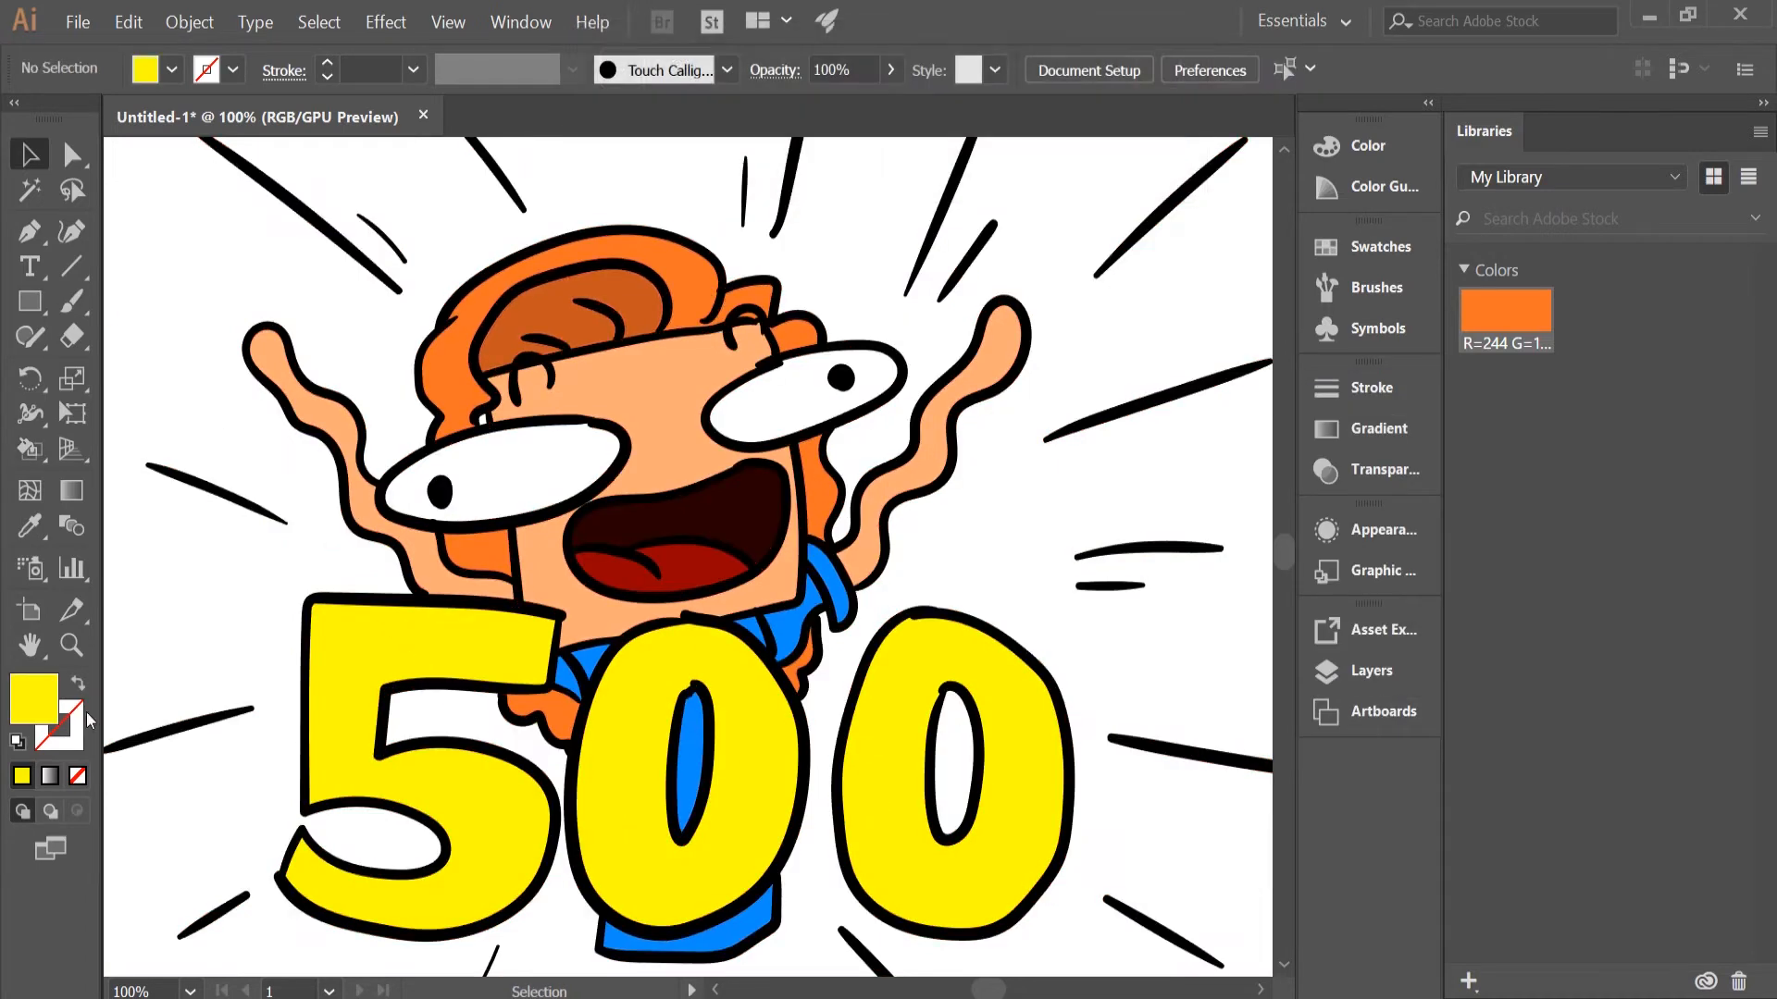
- Select the coloured artwork and sample a colour for the white shine stripe on the 5
left_click(27, 446)
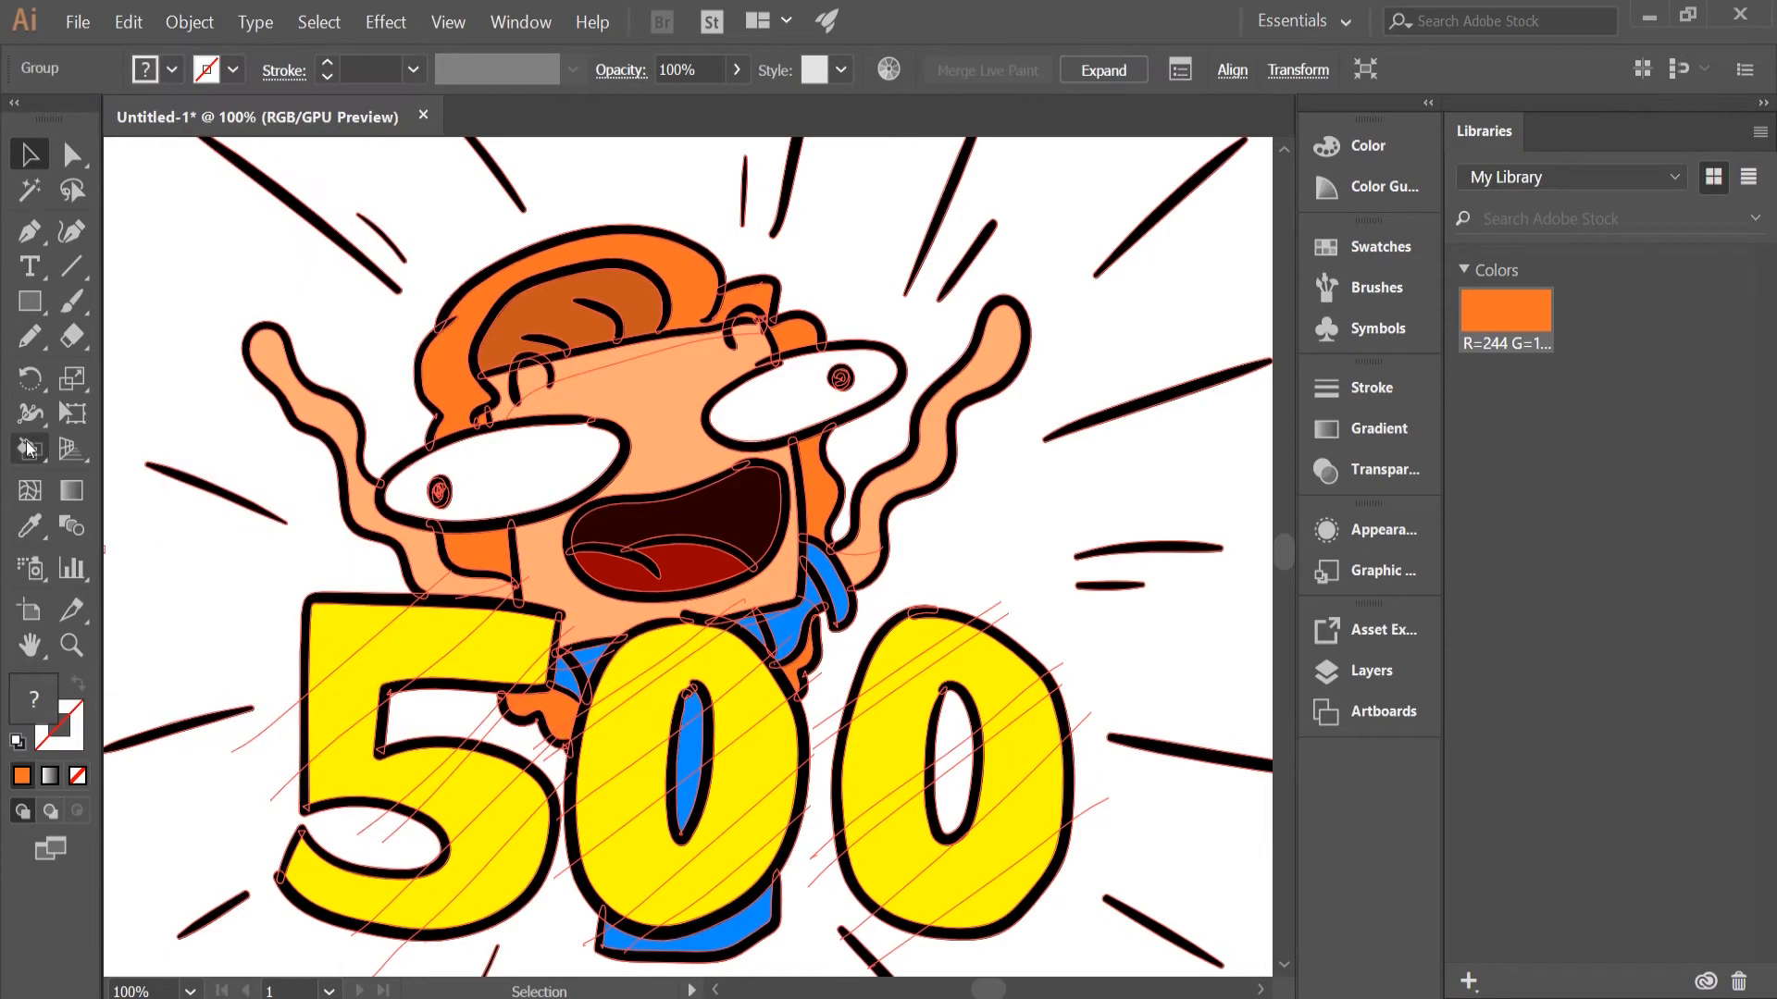
left_click(28, 526)
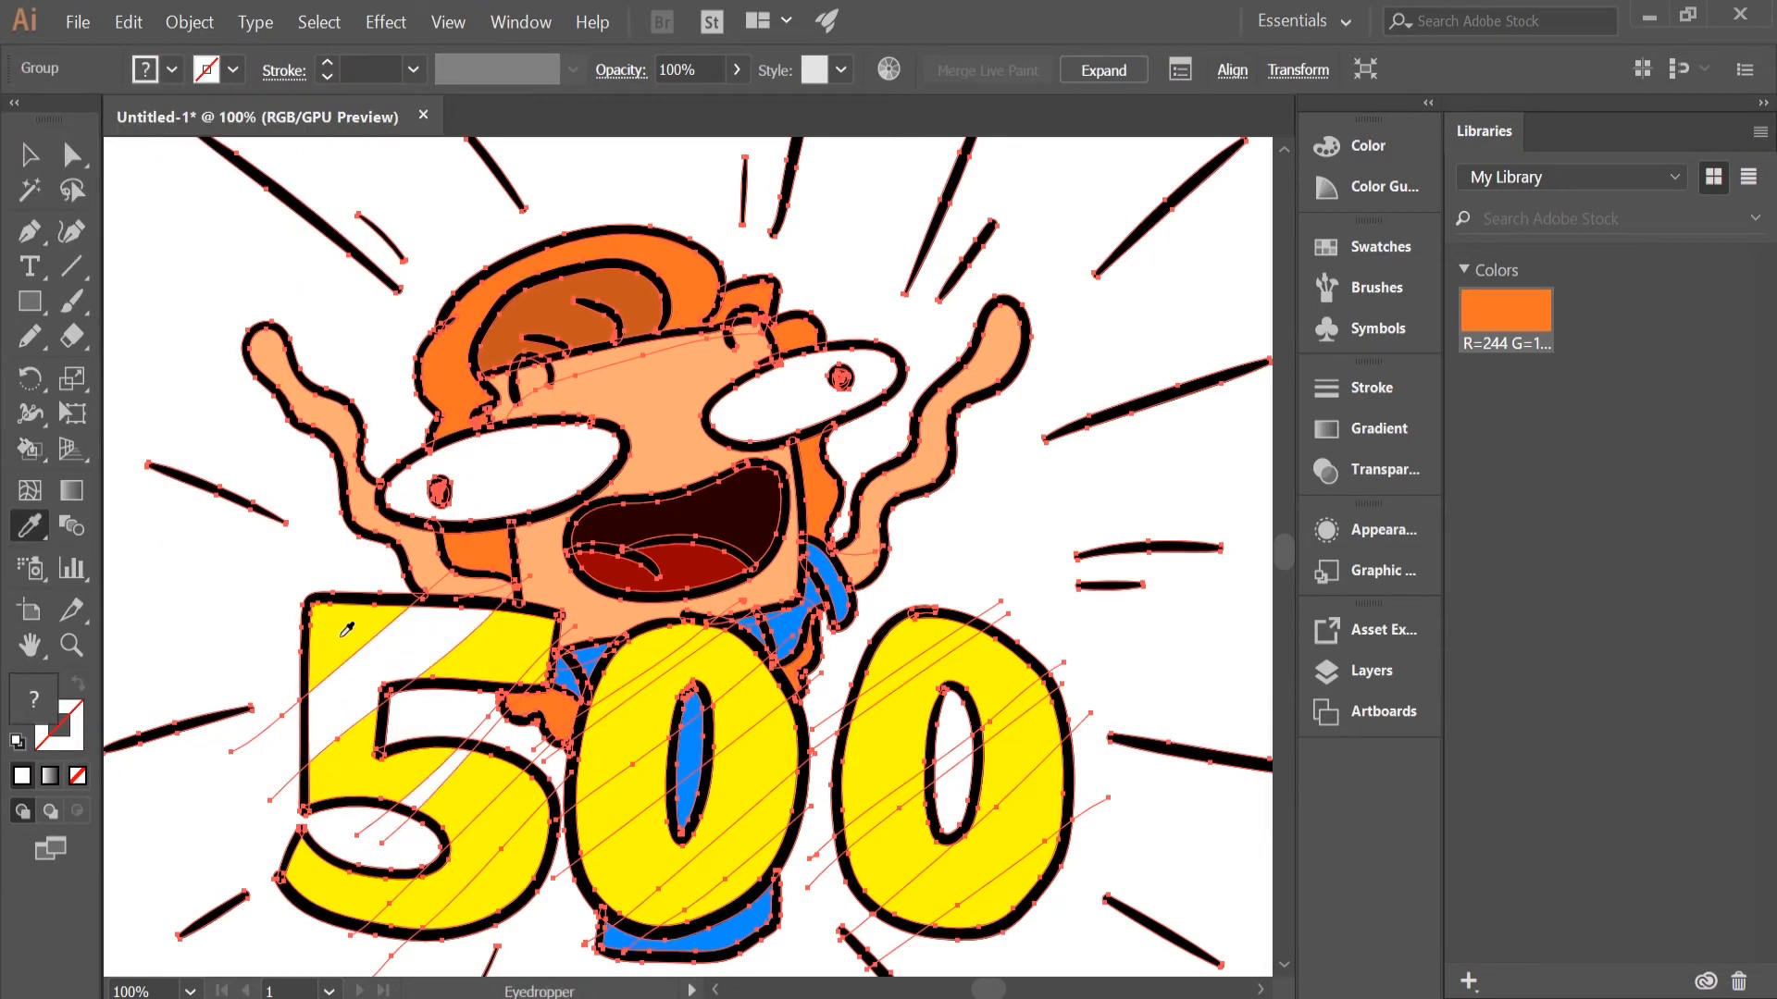